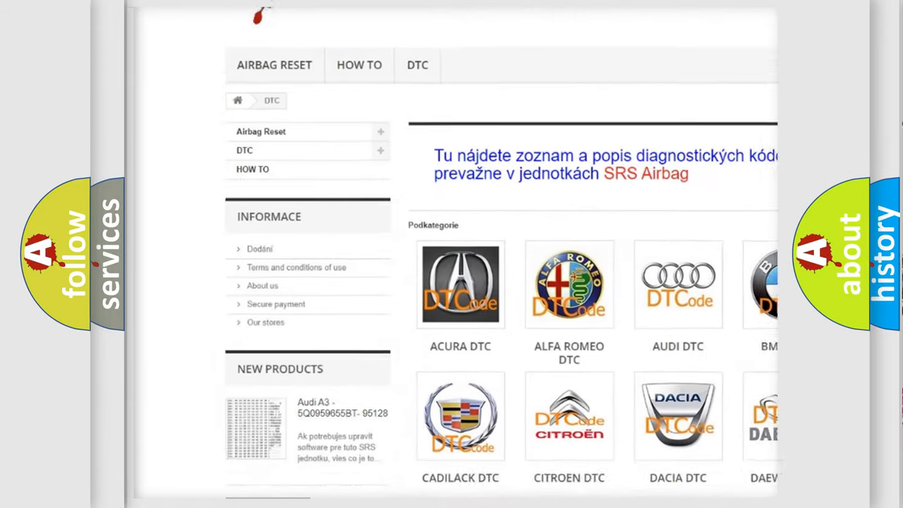
{"action": "scroll", "scroll_direction": "down", "scroll_amount": 3}
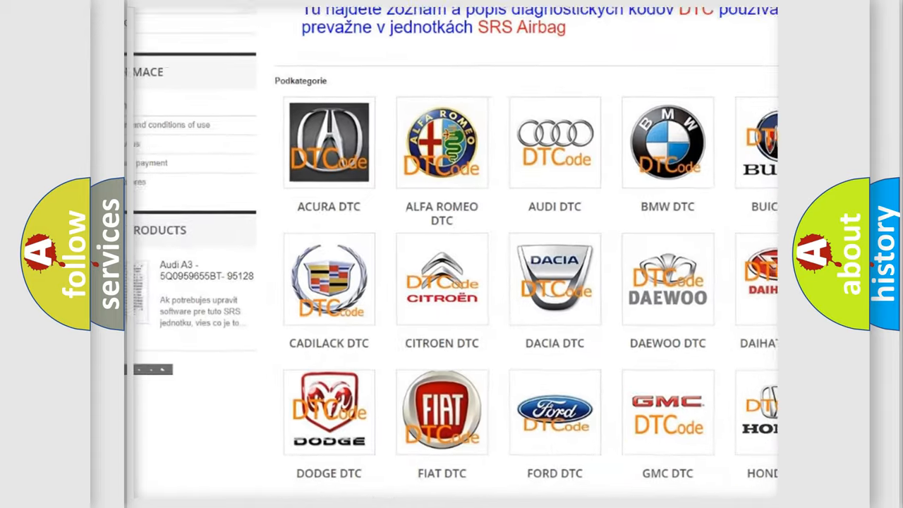
{"action": "scroll", "scroll_direction": "up", "scroll_amount": 3}
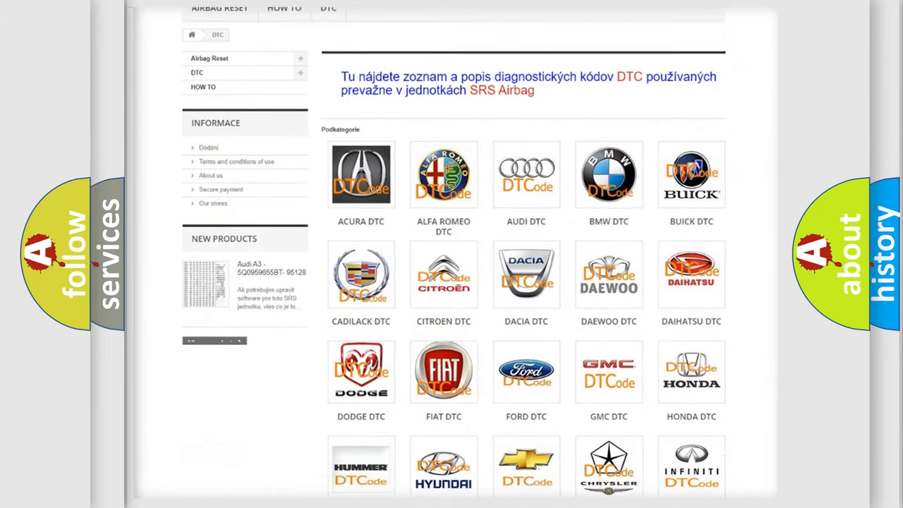
{"action": "scroll", "scroll_direction": "down", "scroll_amount": 3}
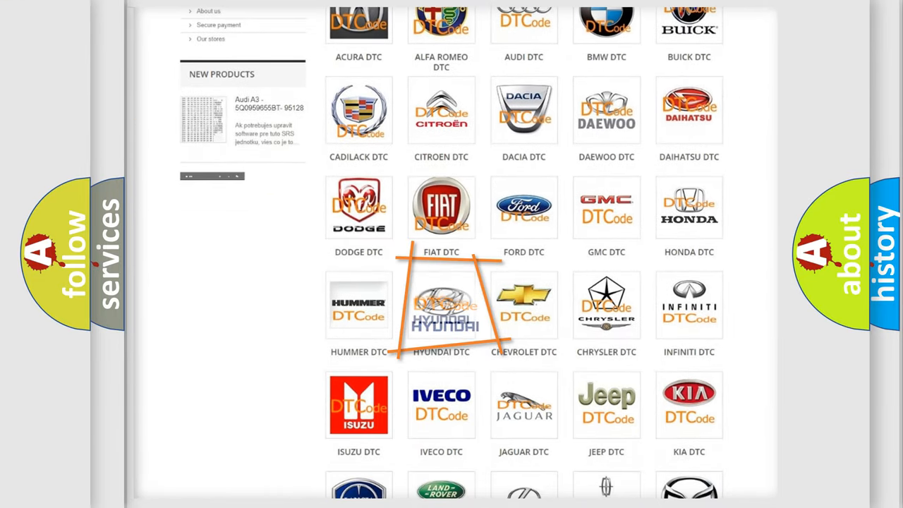